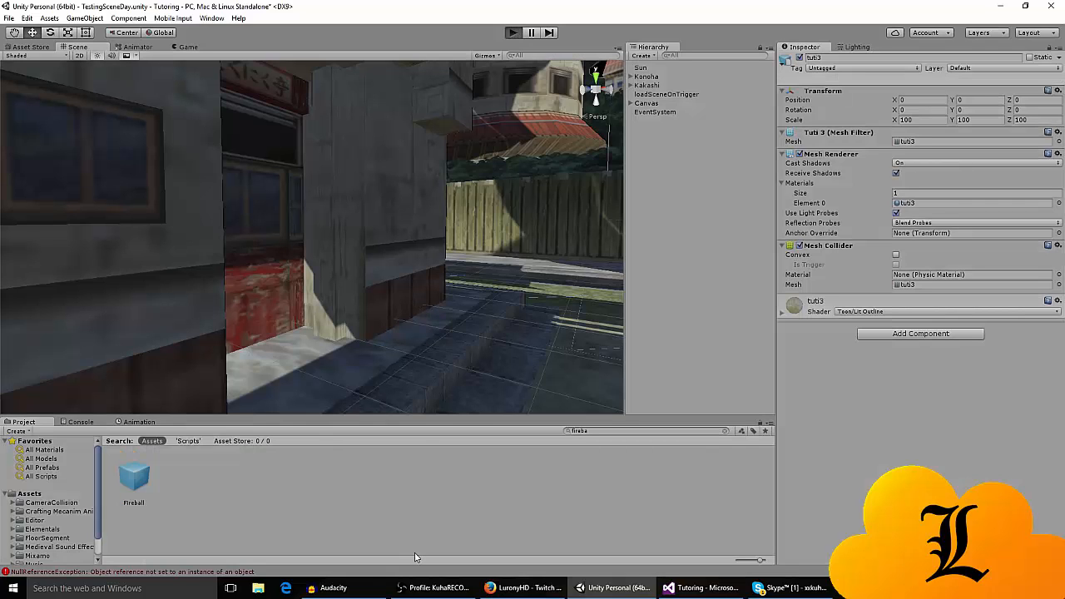
# Step: Play the scene and try entering Kakashi's home with the E key
pyautogui.click(512, 33)
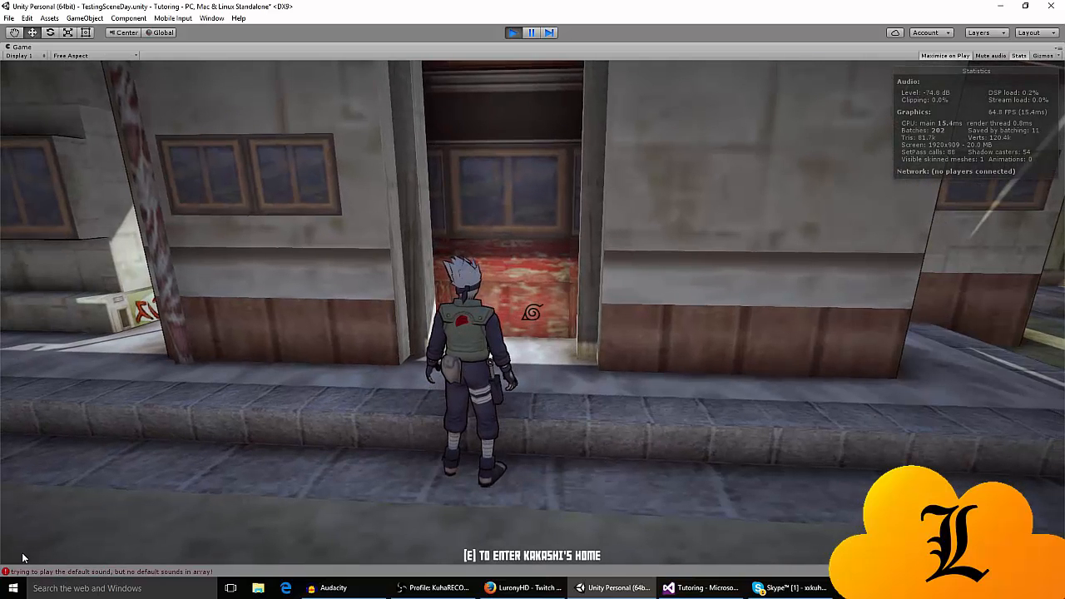
pyautogui.press('e')
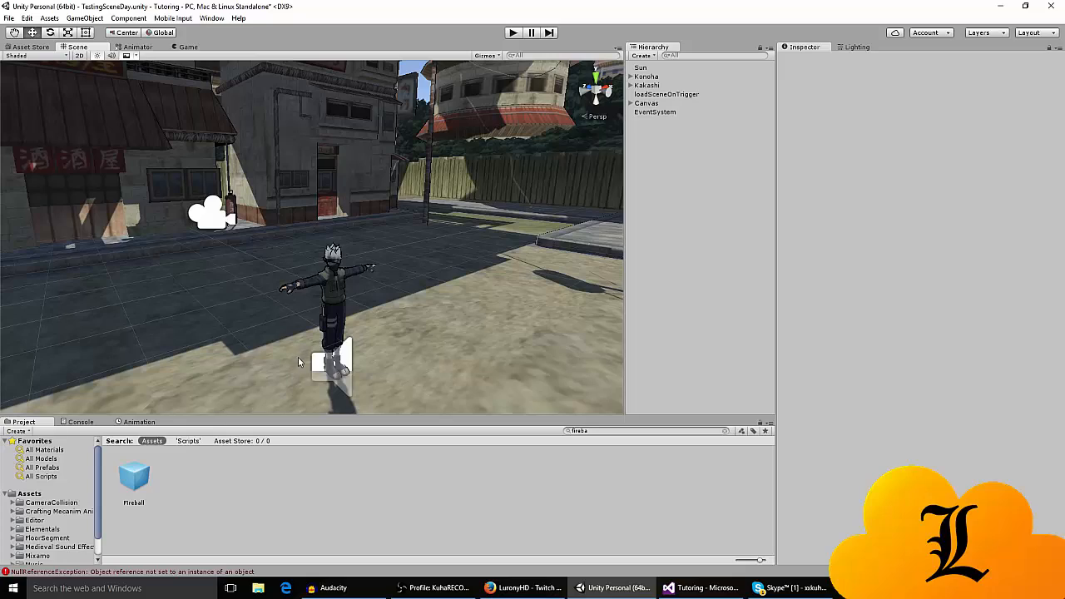
# Step: Inspect the loadSceneOnTrigger's Box Collider and OnTriggerLoadLevel, then show the Canvas settings
pyautogui.click(665, 93)
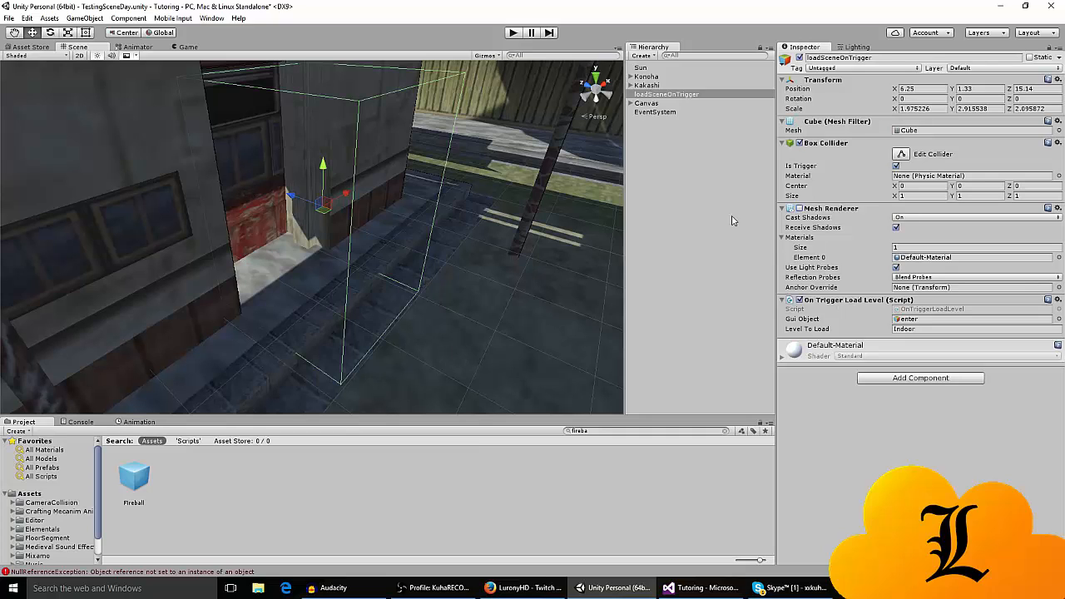
pyautogui.click(647, 103)
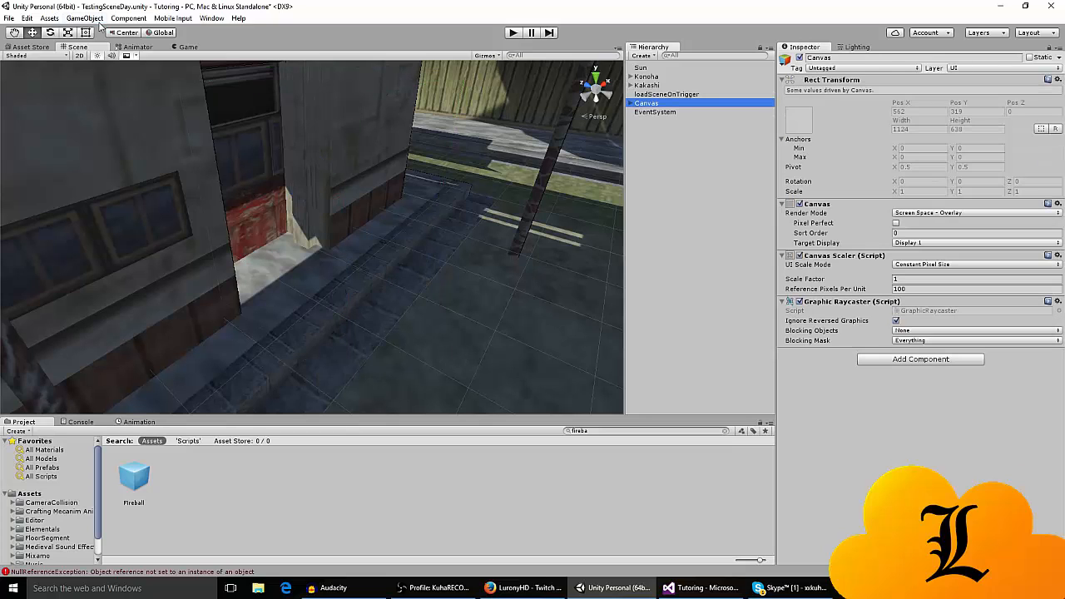
# Step: Show the Canvas's 'enter' Text element reading [E] to enter Kakashi's home
pyautogui.click(83, 17)
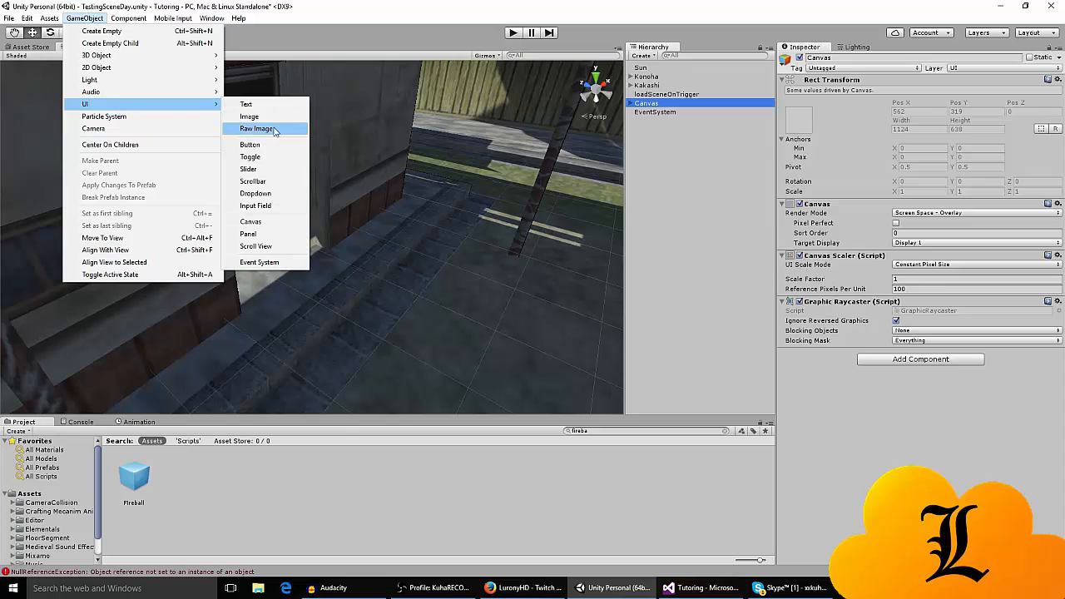
pyautogui.moveTo(246, 103)
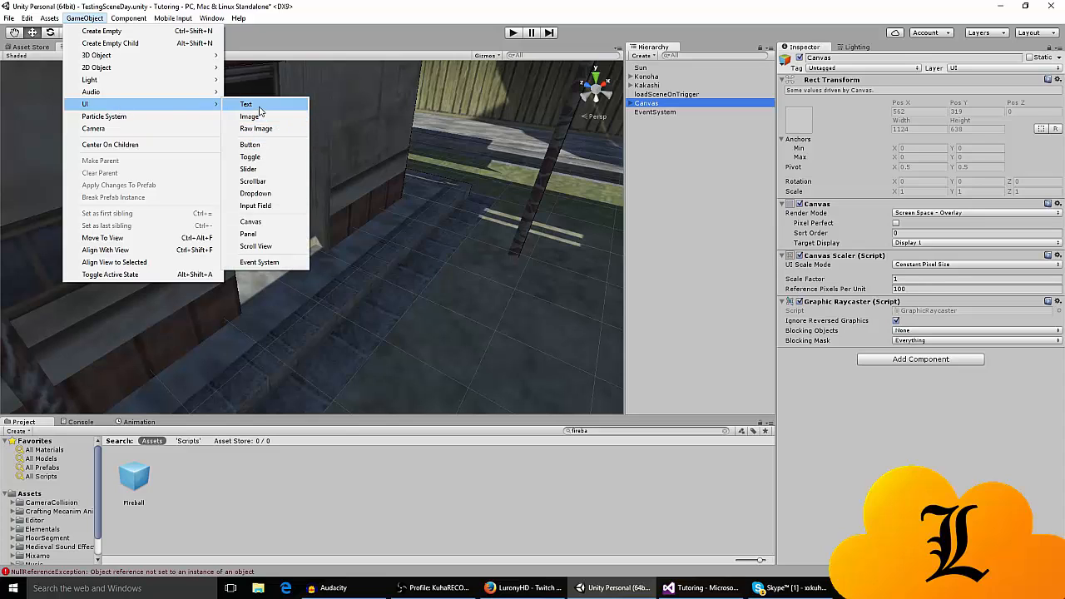
pyautogui.click(246, 103)
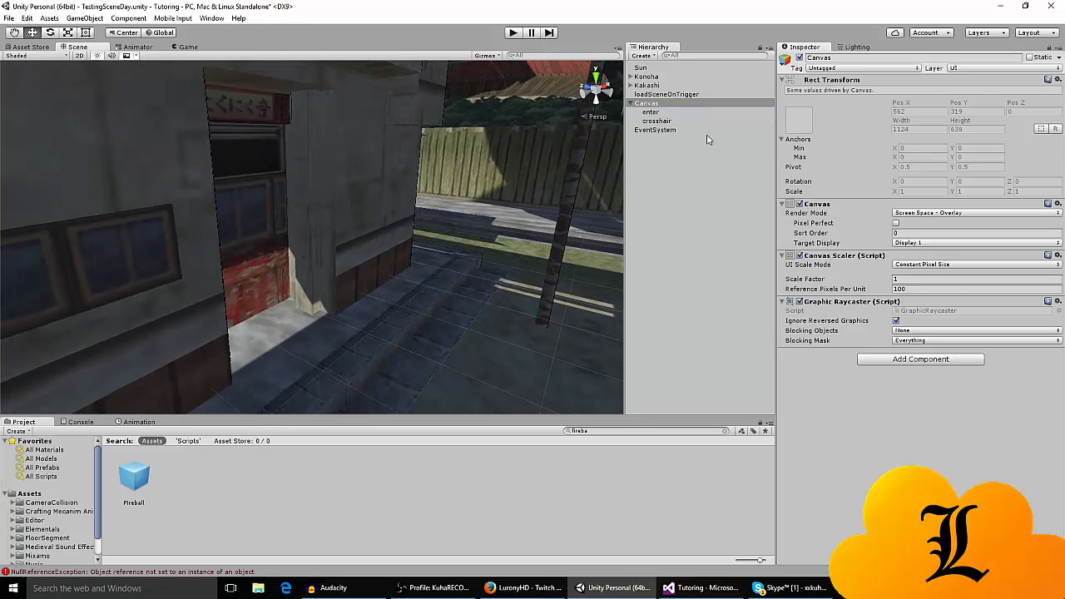
pyautogui.click(649, 111)
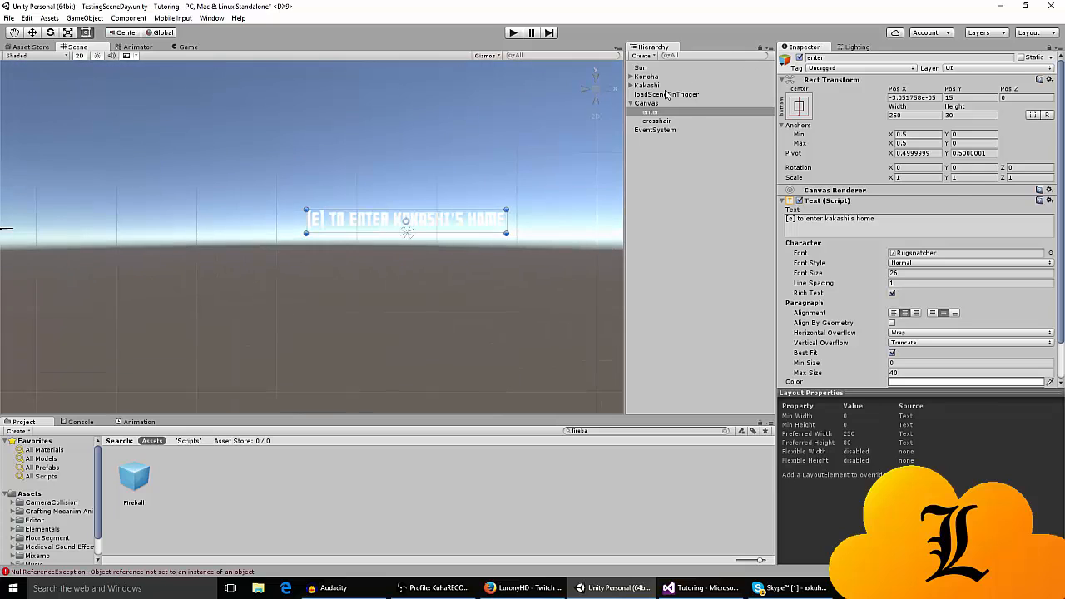
pyautogui.click(665, 93)
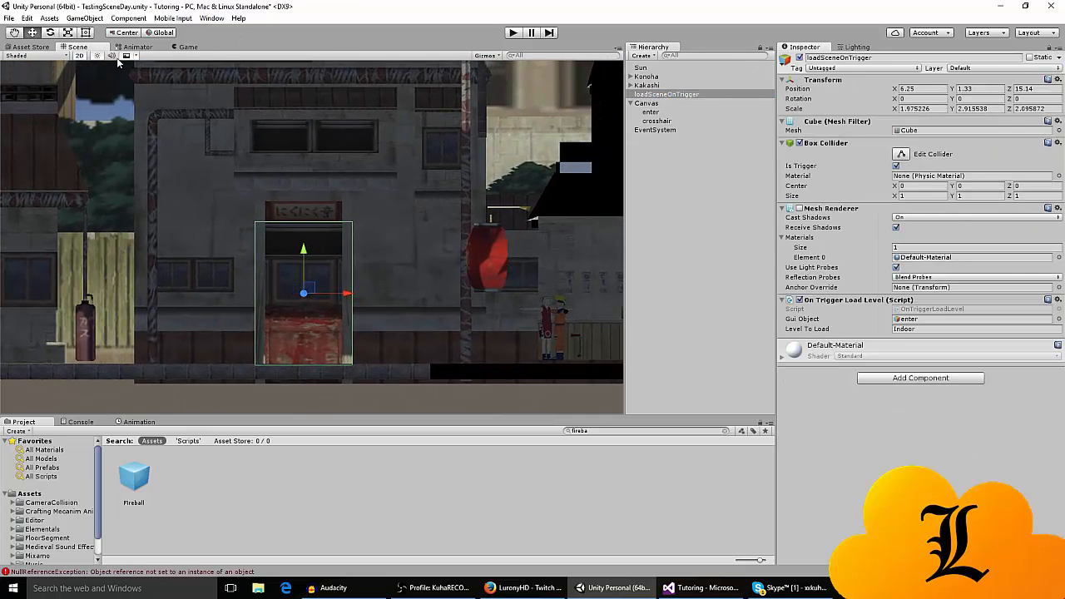
pyautogui.click(650, 111)
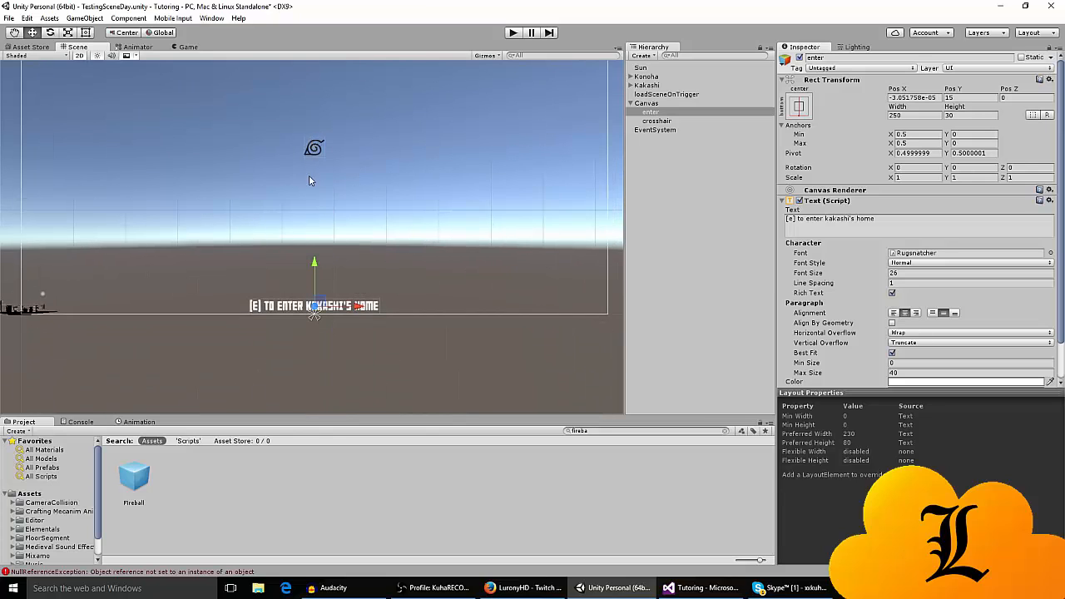
pyautogui.moveTo(111, 57)
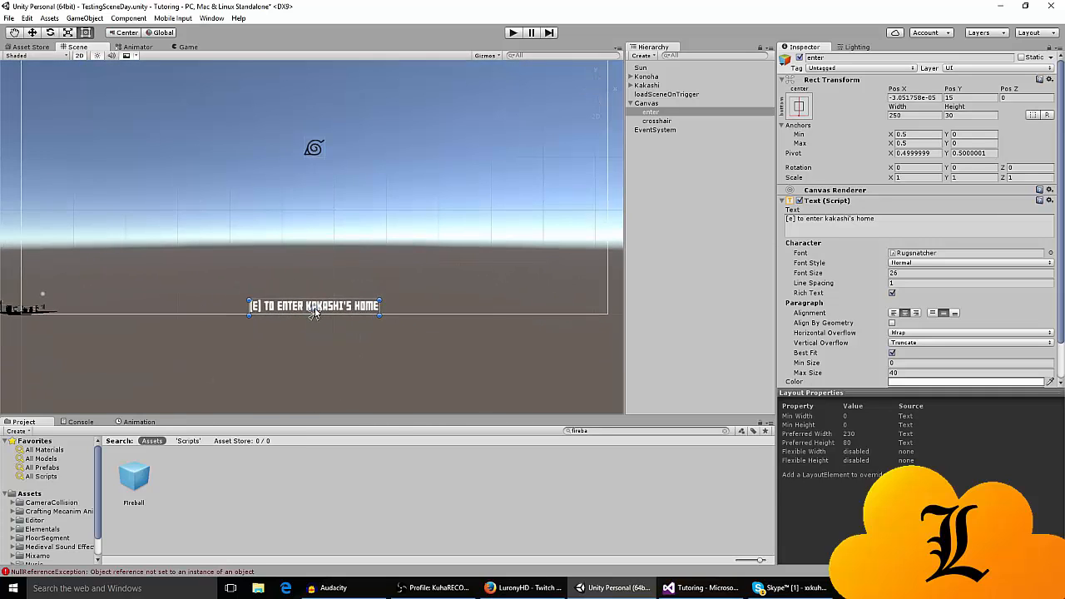
pyautogui.moveTo(314, 306); pyautogui.dragTo(325, 303)
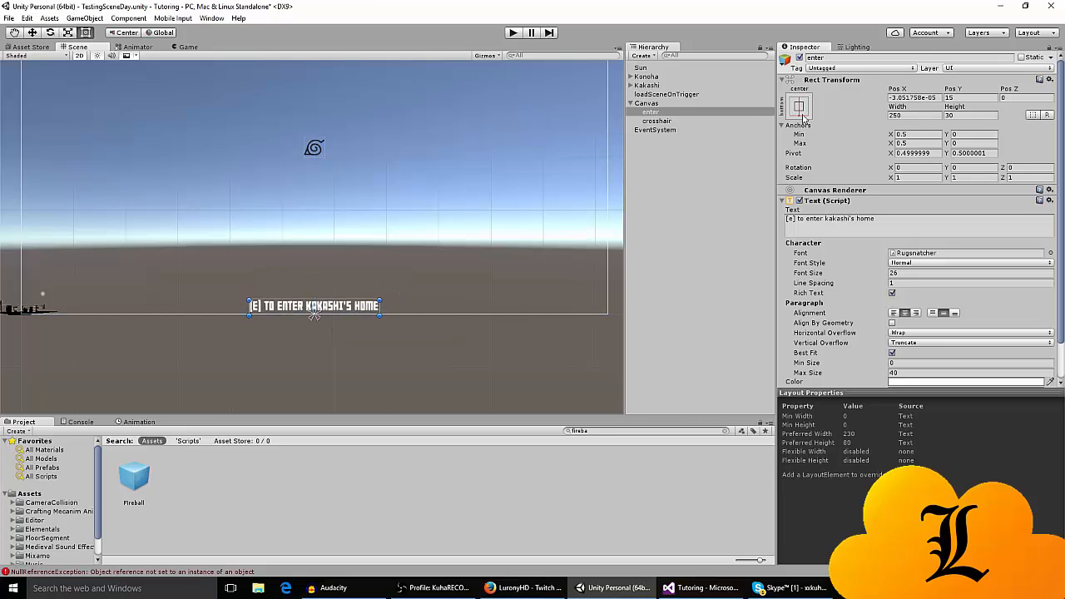
pyautogui.click(799, 103)
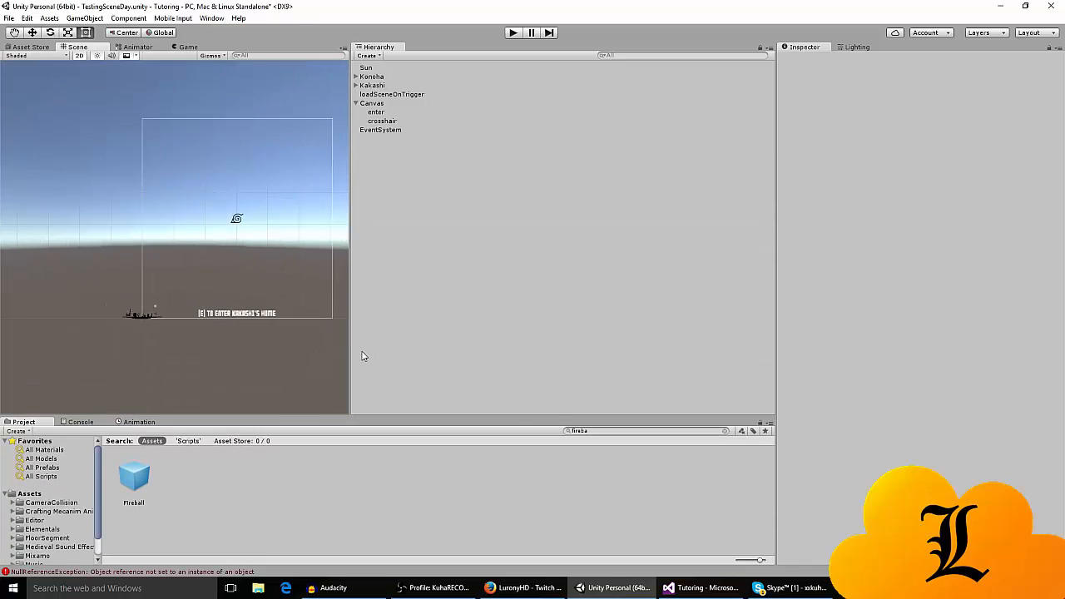
# Step: Open the door trigger's OnTriggerLoadLevel script in Visual Studio
pyautogui.click(582, 103)
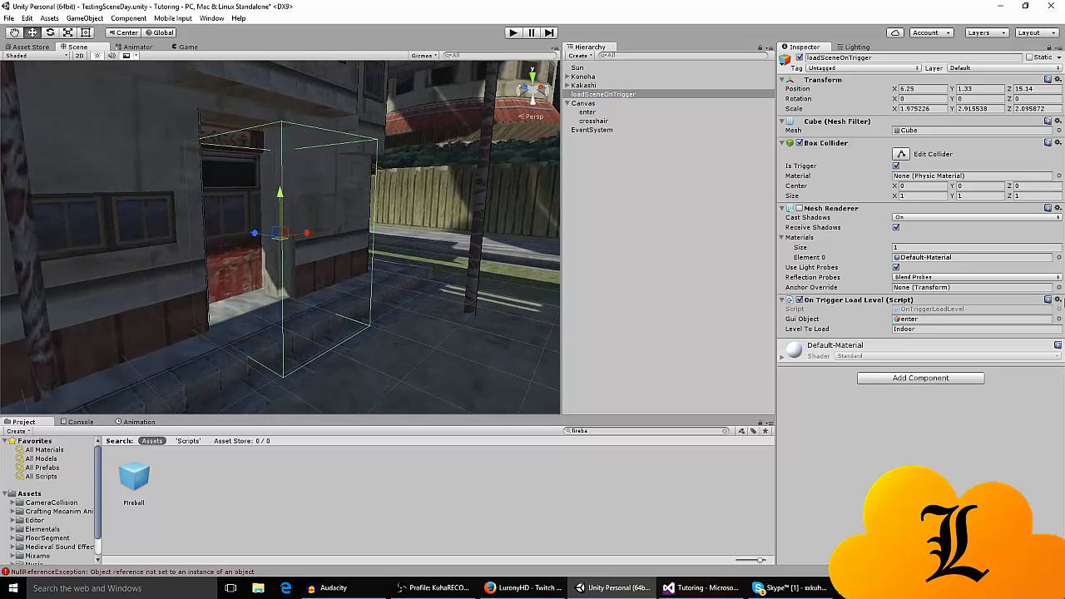
pyautogui.moveTo(929, 310)
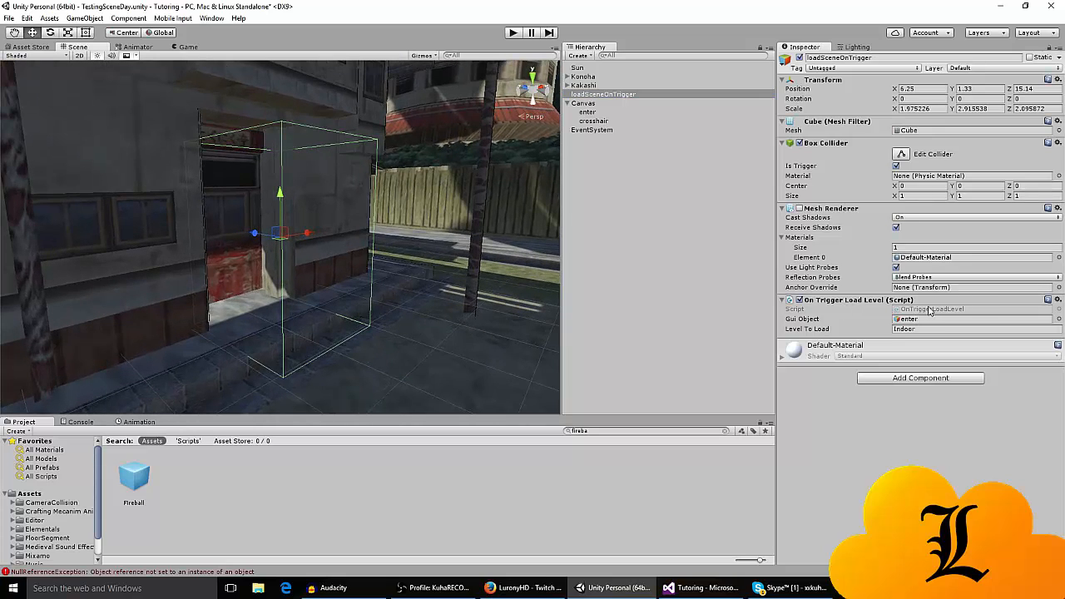
pyautogui.click(698, 589)
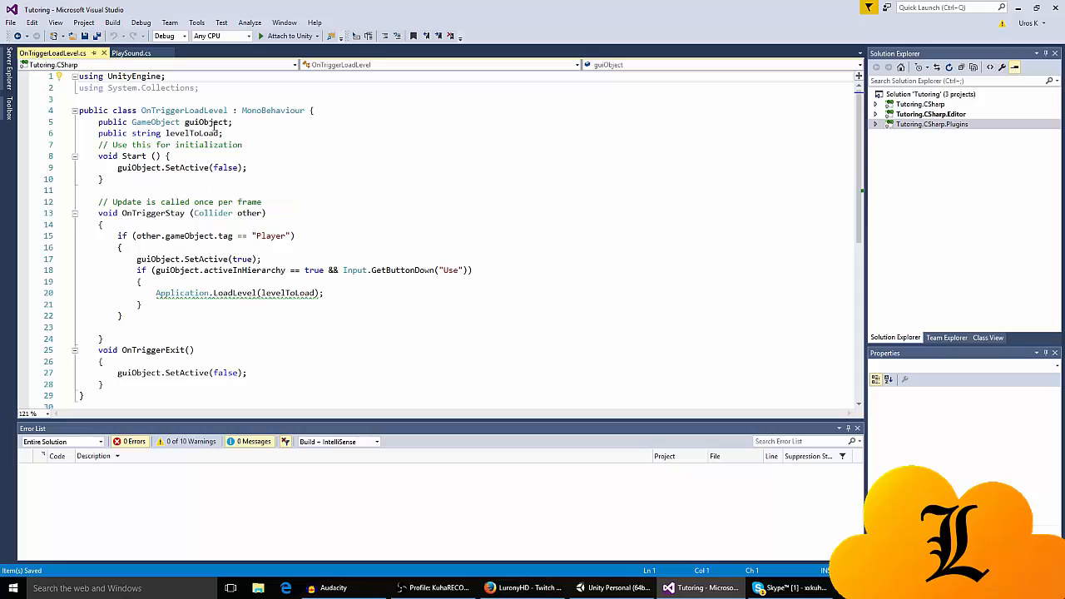
pyautogui.moveTo(227, 166)
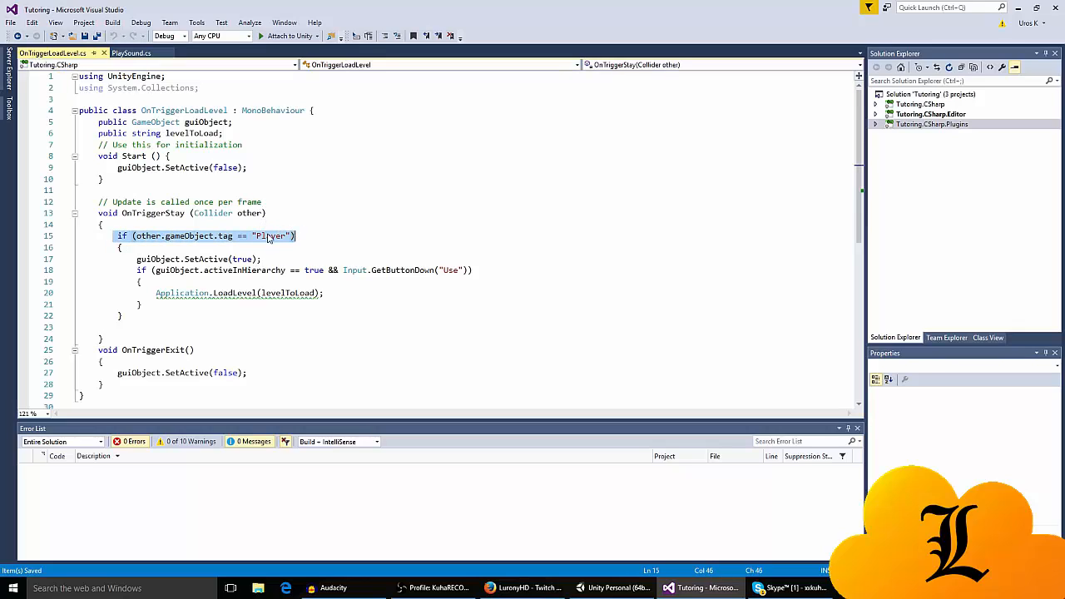
pyautogui.moveTo(281, 243)
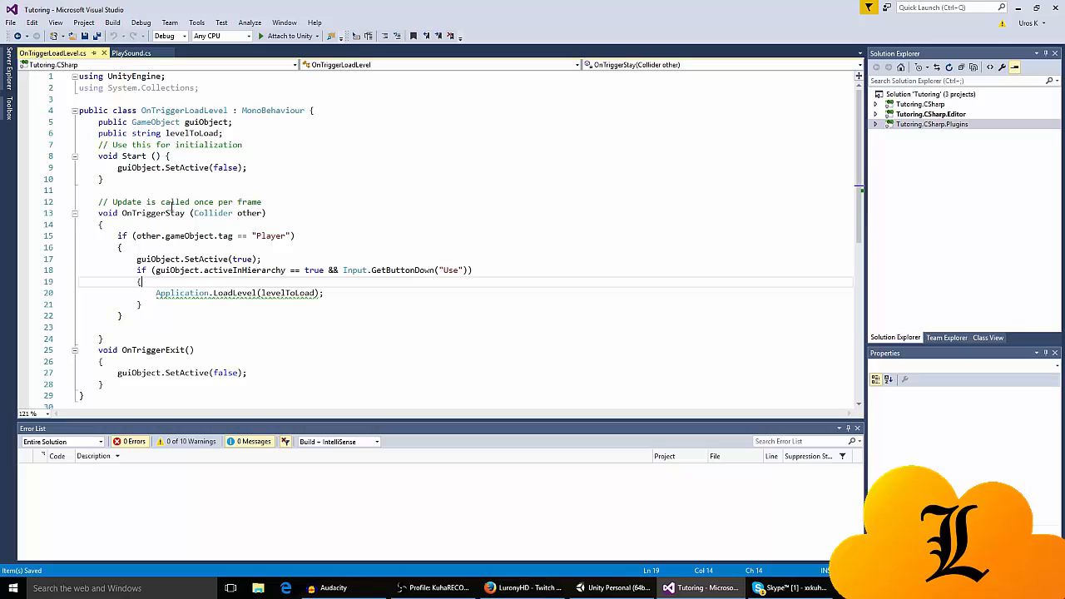
pyautogui.moveTo(200, 236)
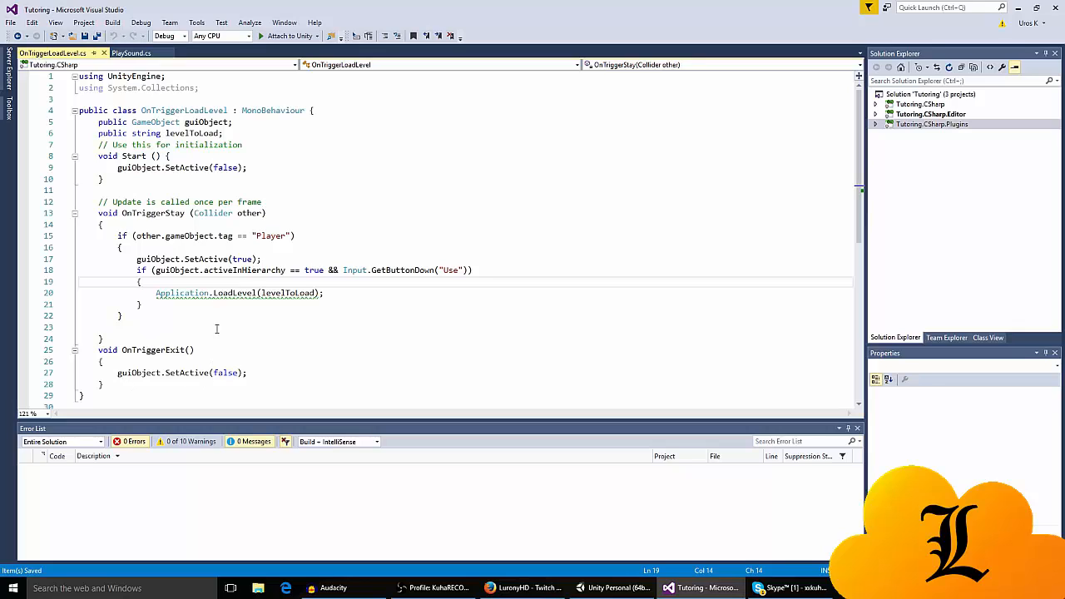
pyautogui.moveTo(189, 237)
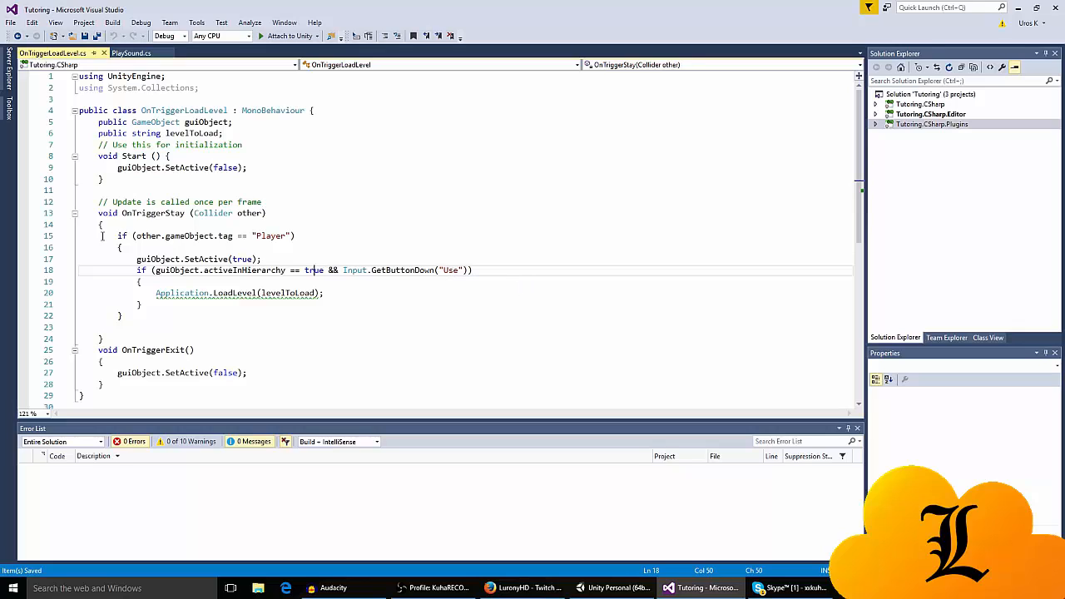
pyautogui.moveTo(249, 307)
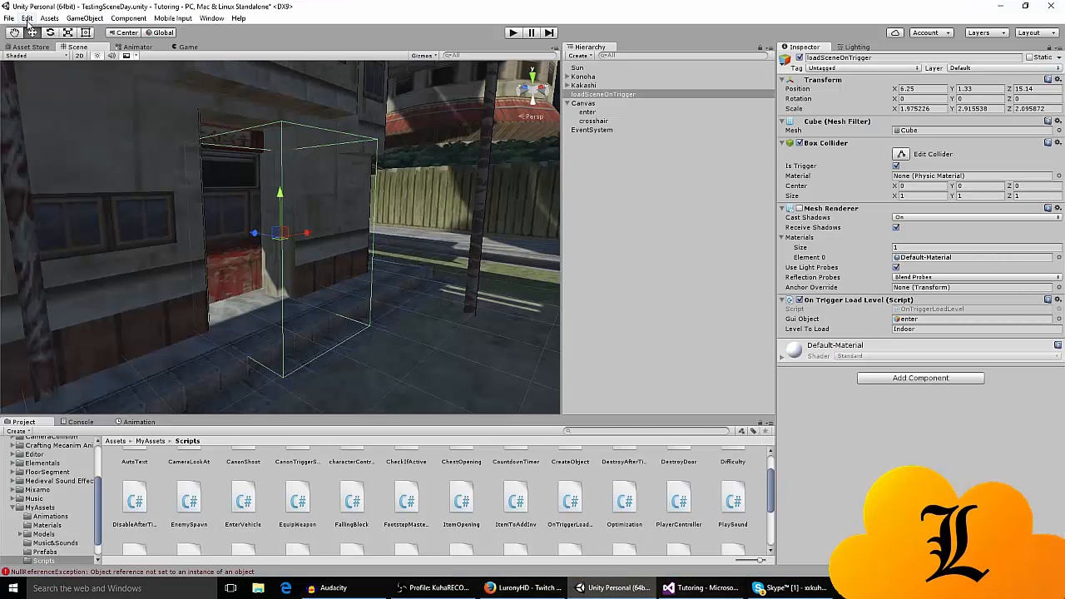
# Step: Review the Input Manager axes, checking the Stop and Equip axis details
pyautogui.click(26, 17)
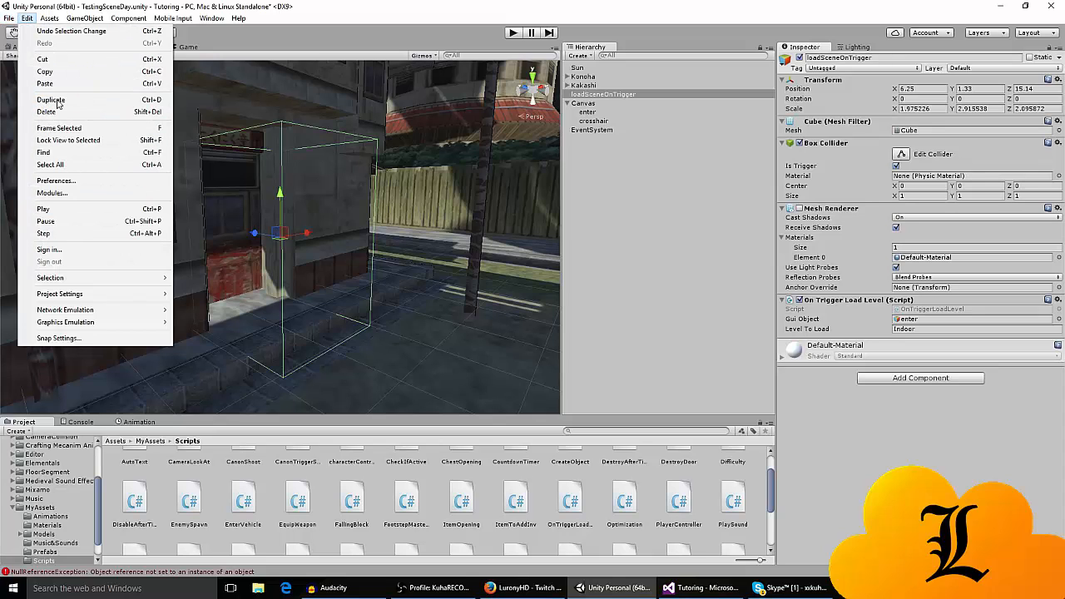
pyautogui.moveTo(50, 276)
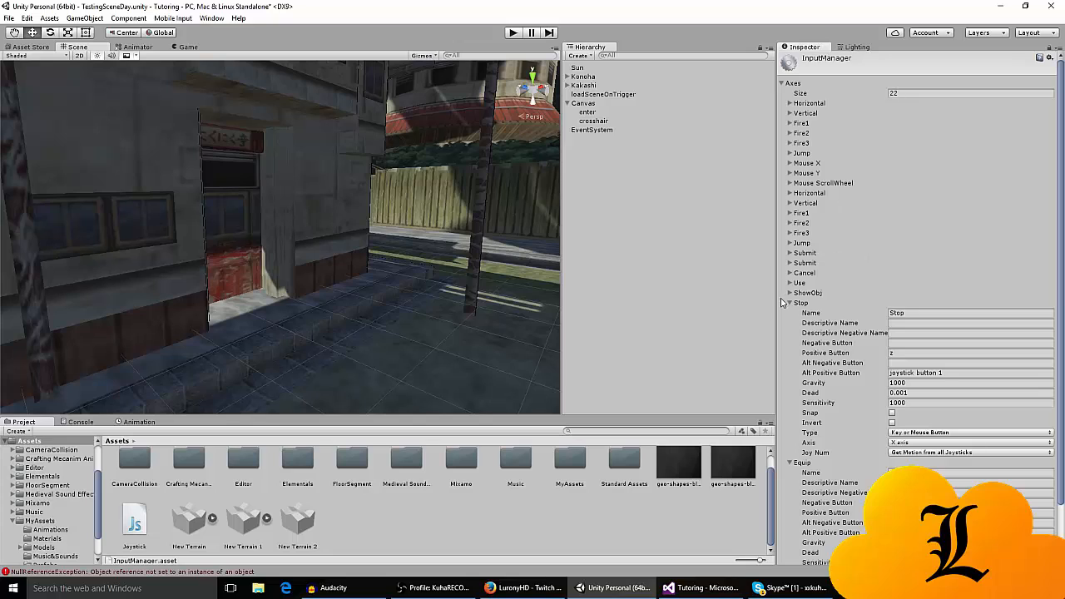
pyautogui.click(788, 303)
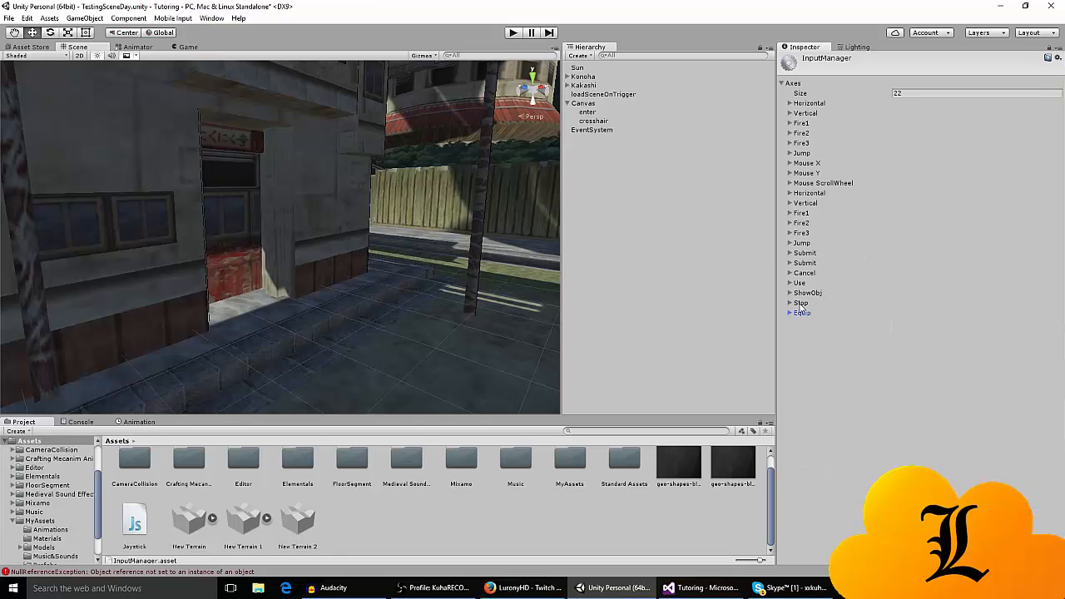
pyautogui.click(788, 313)
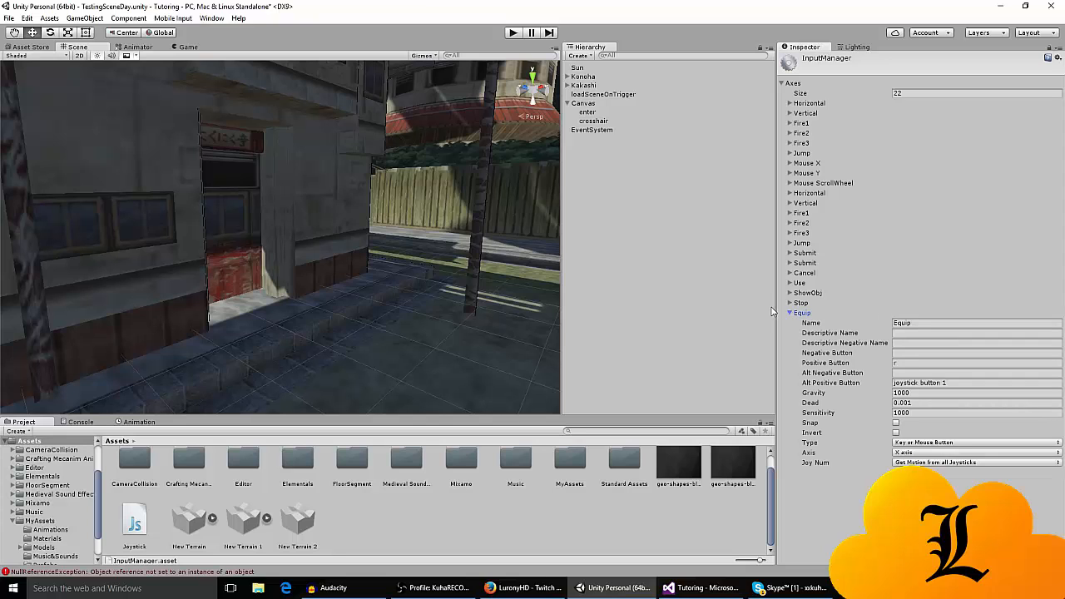
pyautogui.click(789, 313)
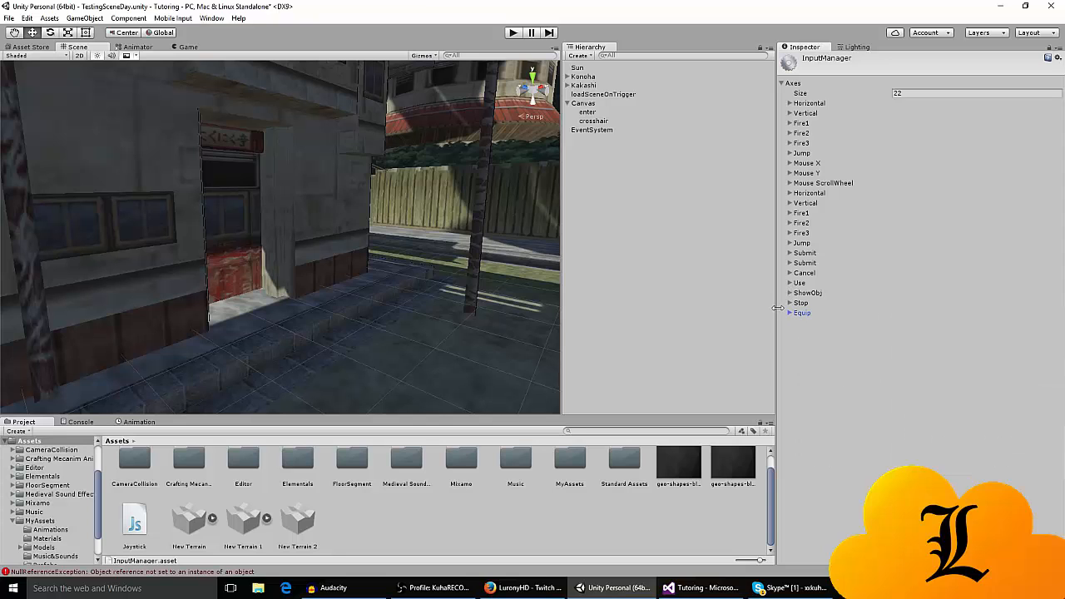
# Step: Match the script's axis name to the Use axis responding to the E key
pyautogui.click(702, 589)
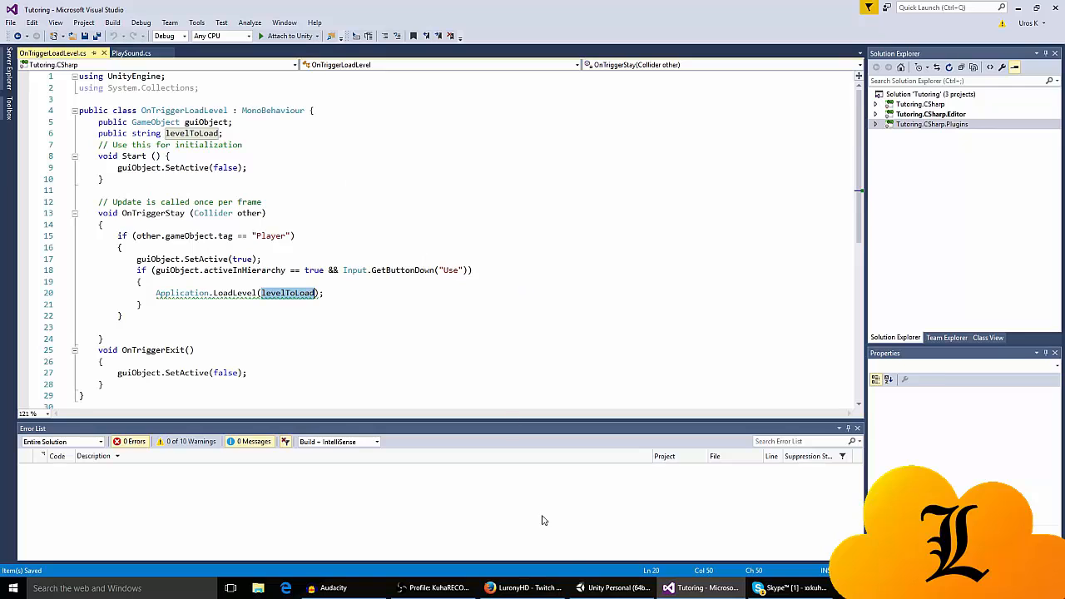
pyautogui.click(612, 589)
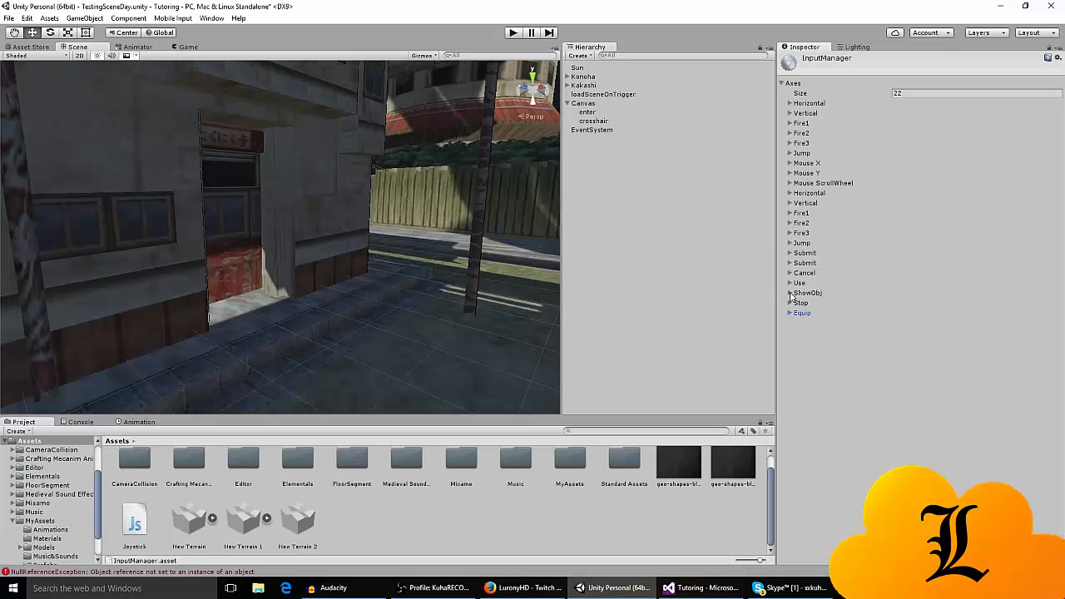
pyautogui.click(789, 283)
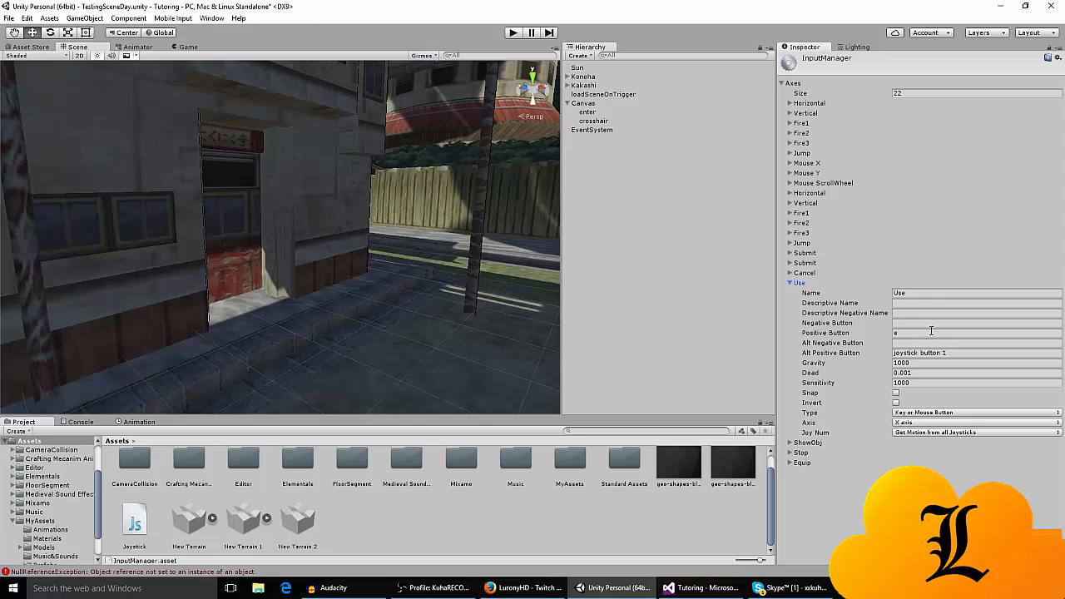
pyautogui.click(702, 589)
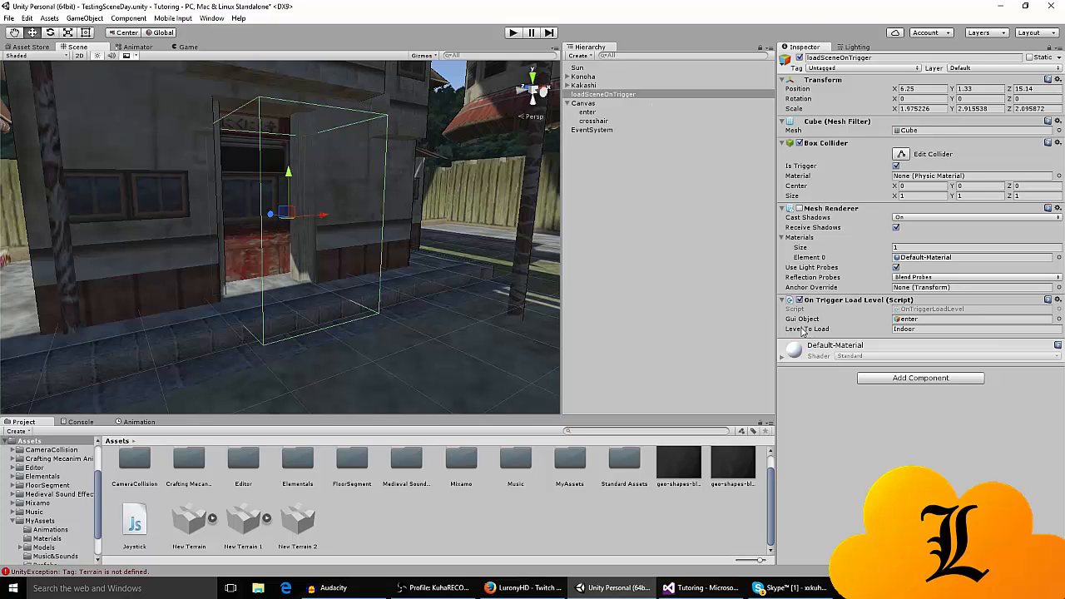
pyautogui.moveTo(699, 426)
pyautogui.write('Indoor')
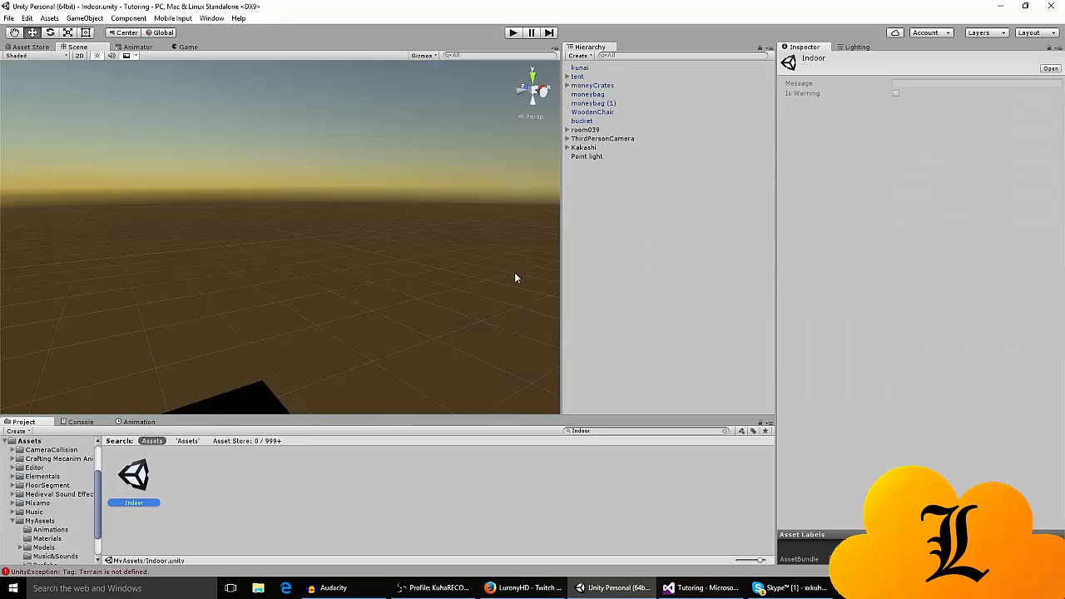
# Step: Show the Build Settings listing the scenes included in the build
pyautogui.click(579, 66)
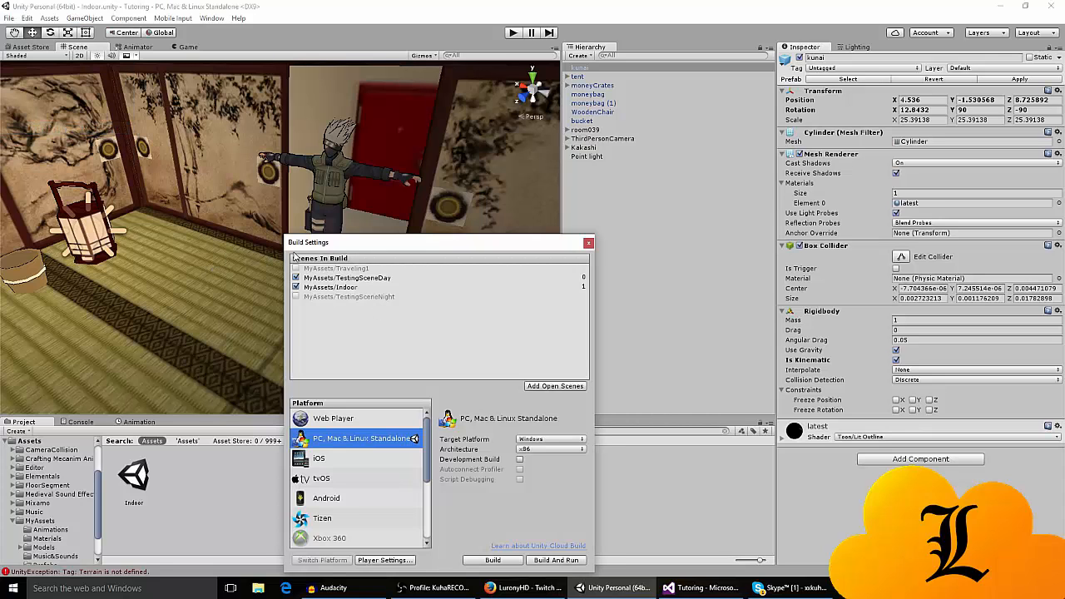
# Step: Add the open scenes so TestingSceneDay and Indoor are both ticked in the build list
pyautogui.moveTo(308, 242); pyautogui.dragTo(735, 196)
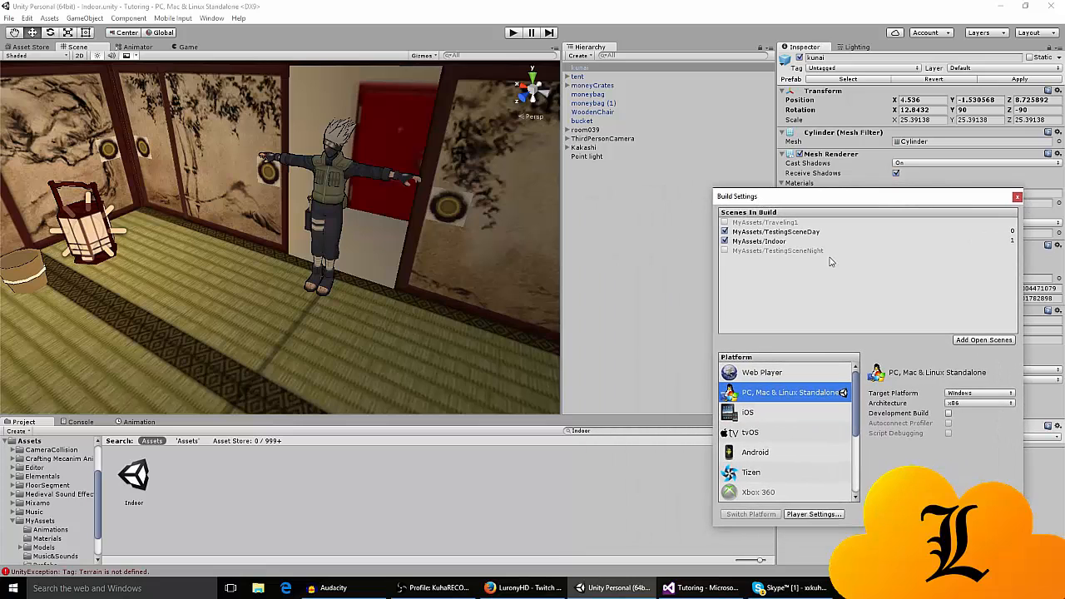
pyautogui.moveTo(599, 433)
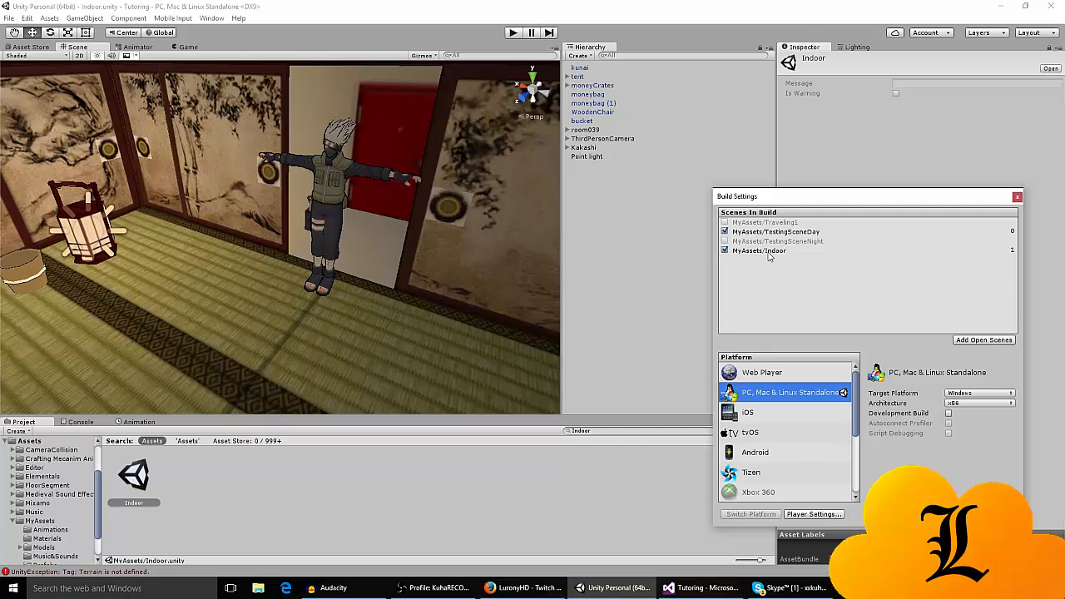
pyautogui.click(775, 232)
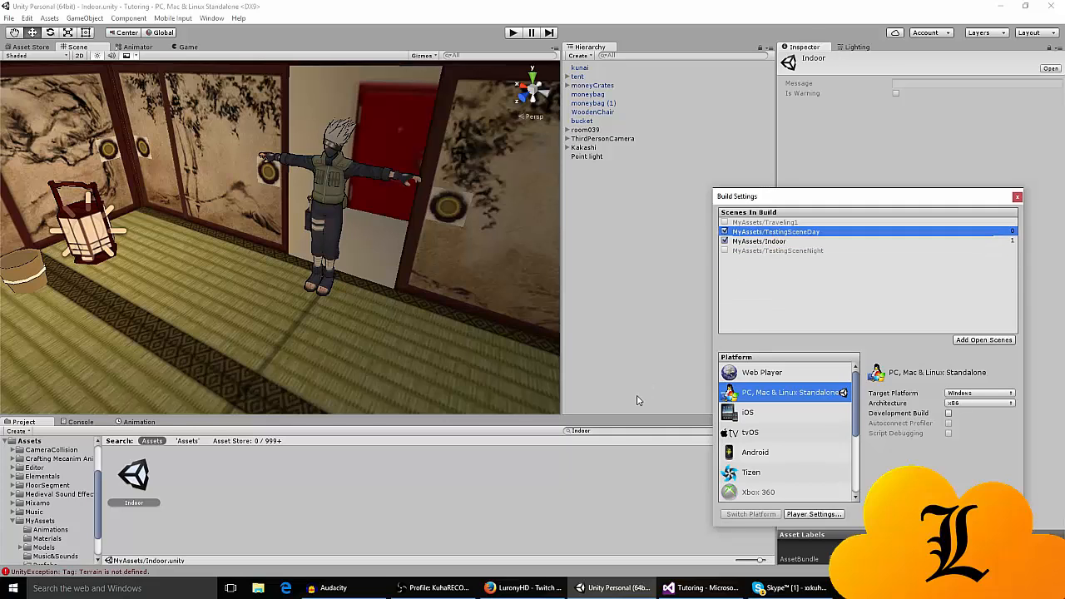